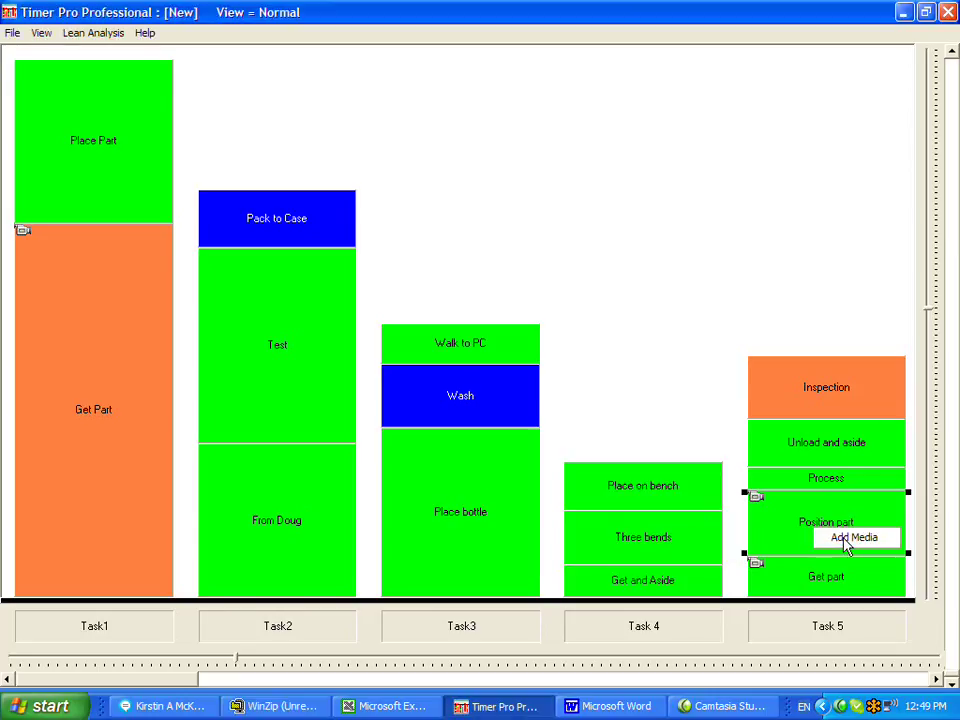
Step: Record a narration in the audio recorder and save it to the Position part element
left_click(856, 536)
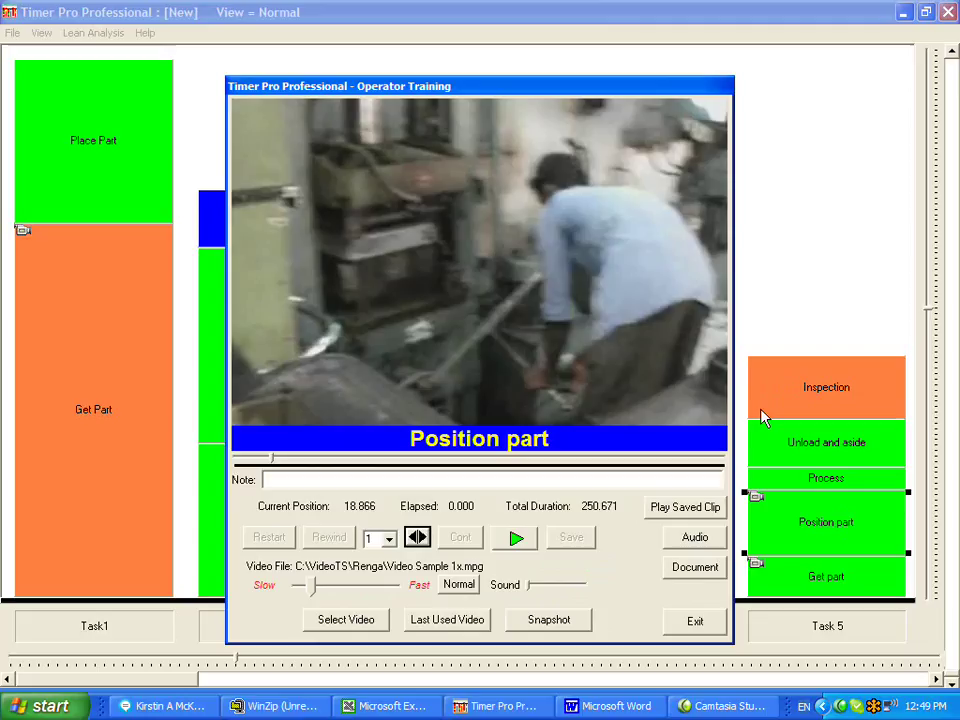
mouse_move(696, 524)
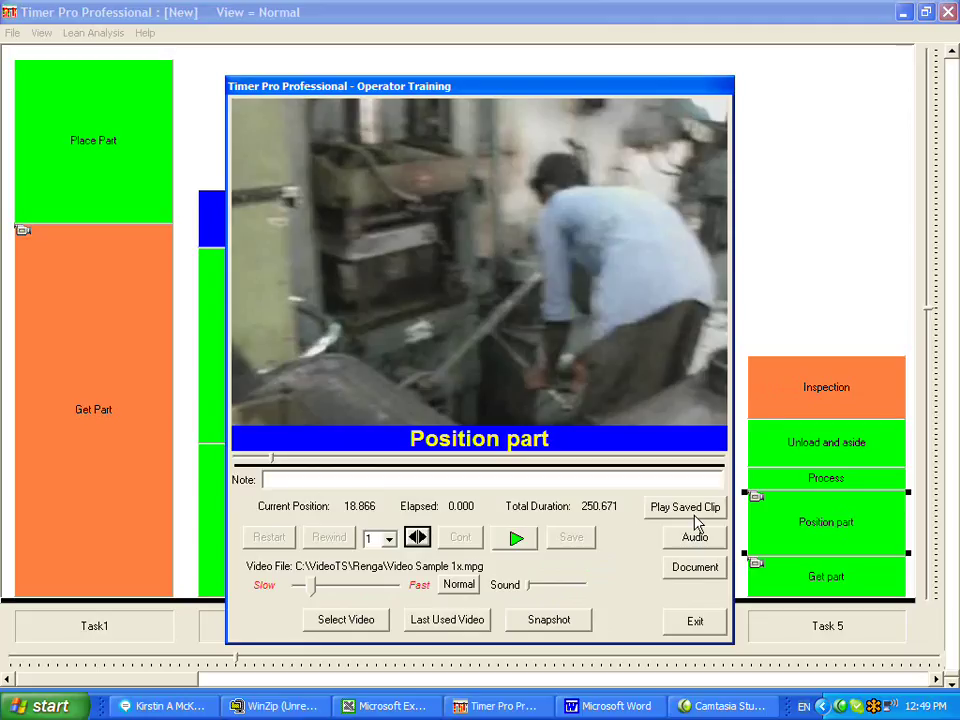
mouse_move(708, 548)
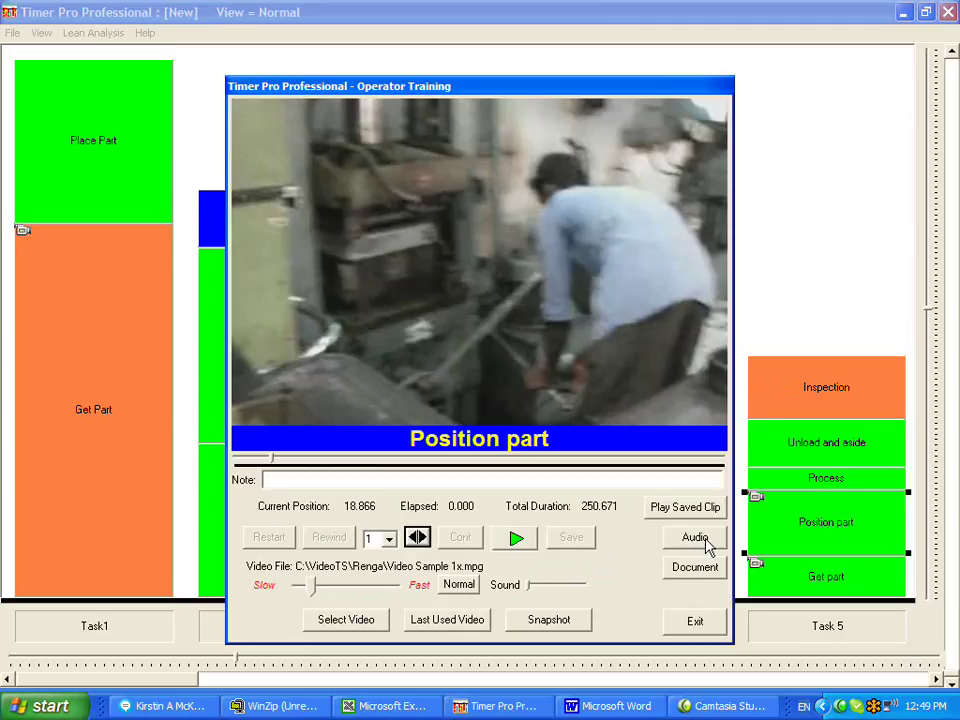
left_click(694, 536)
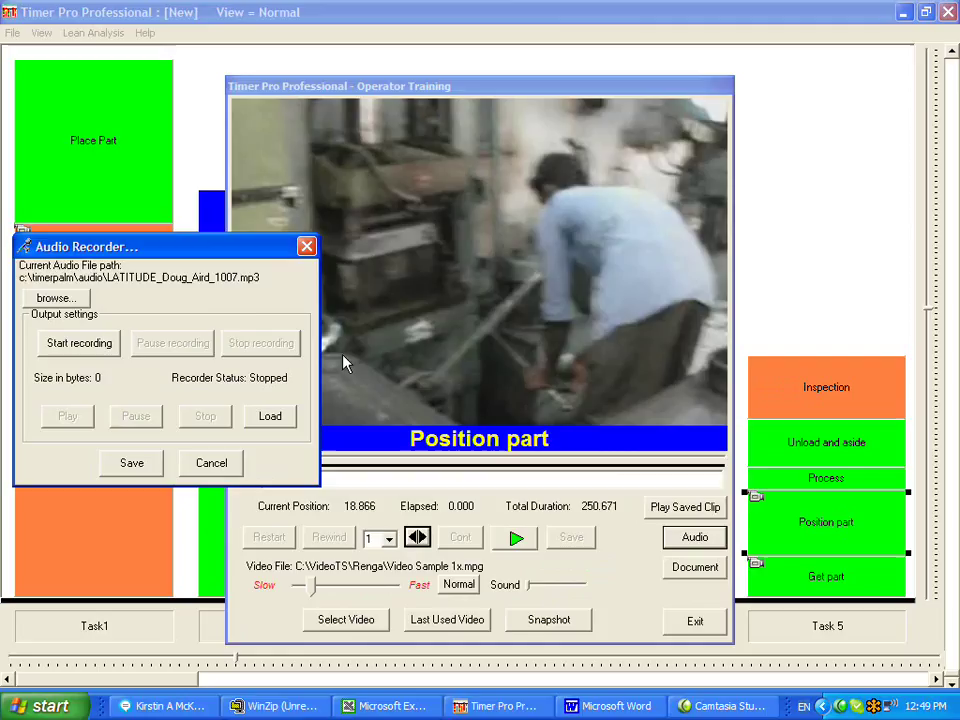
left_click(78, 344)
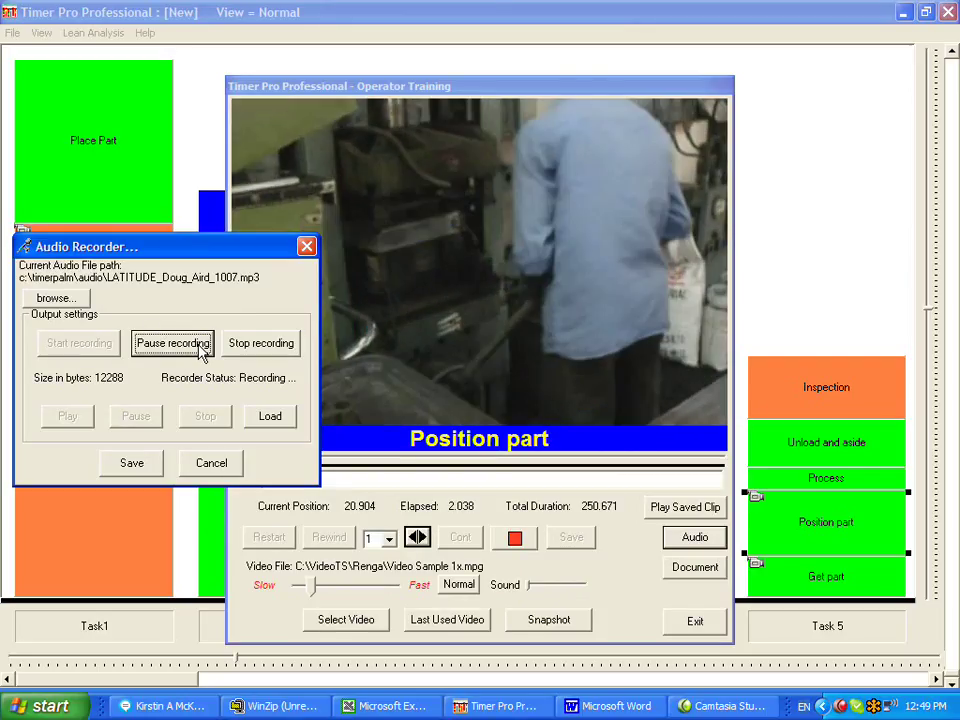
left_click(260, 344)
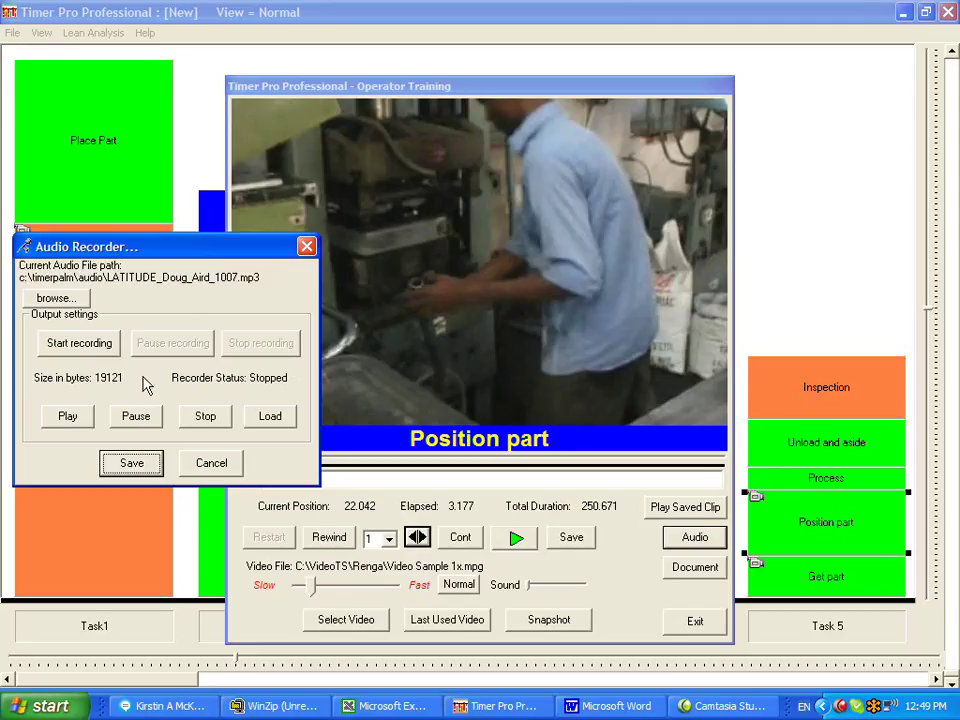
left_click(212, 462)
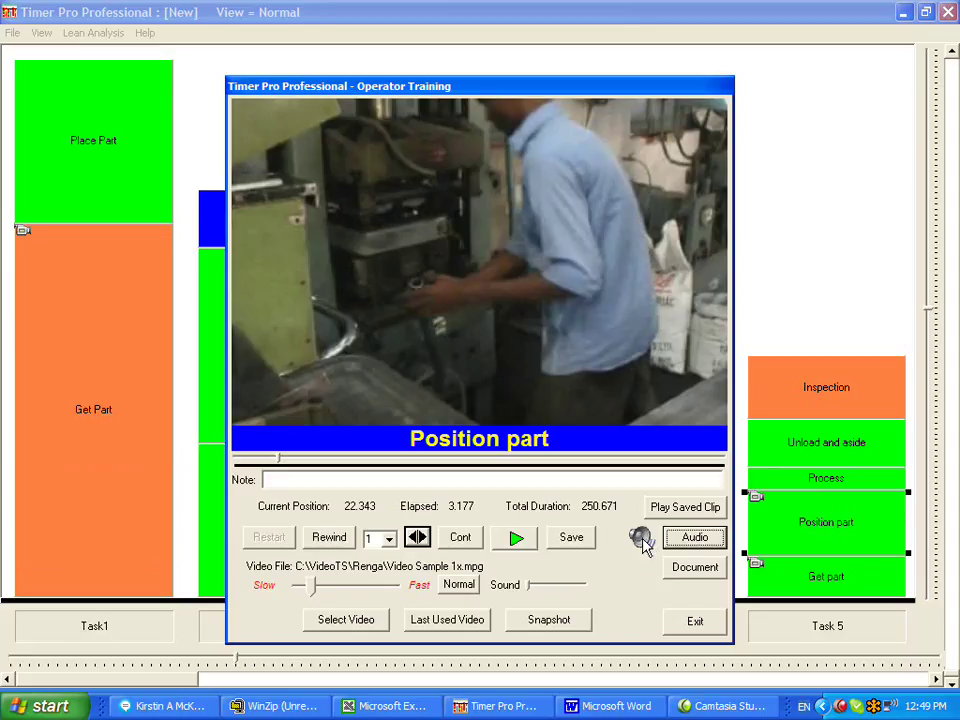
mouse_move(640, 538)
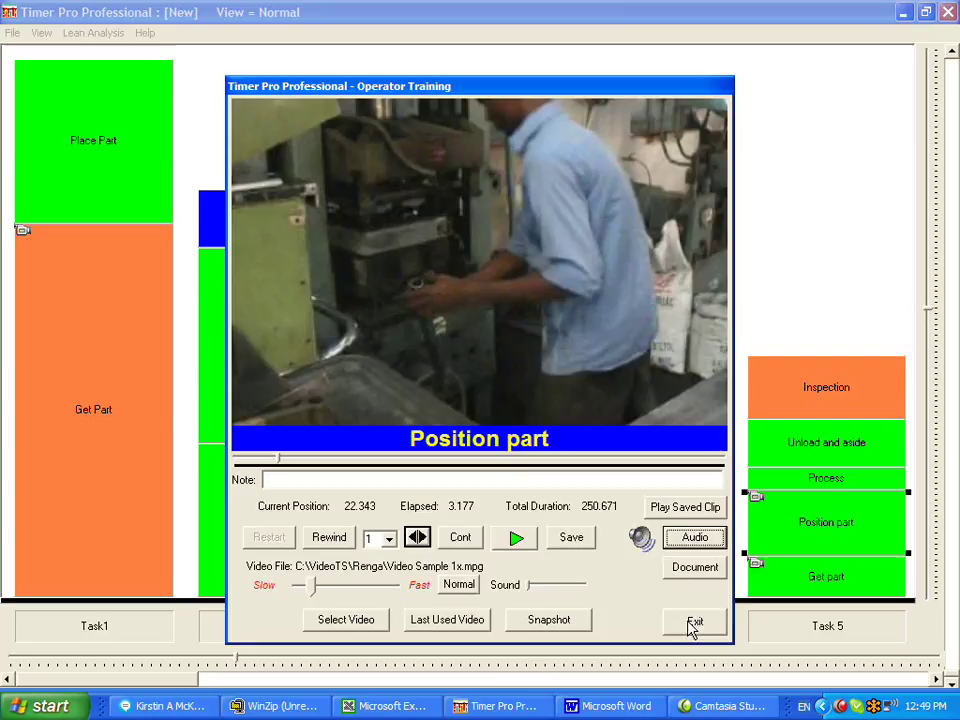
left_click(694, 620)
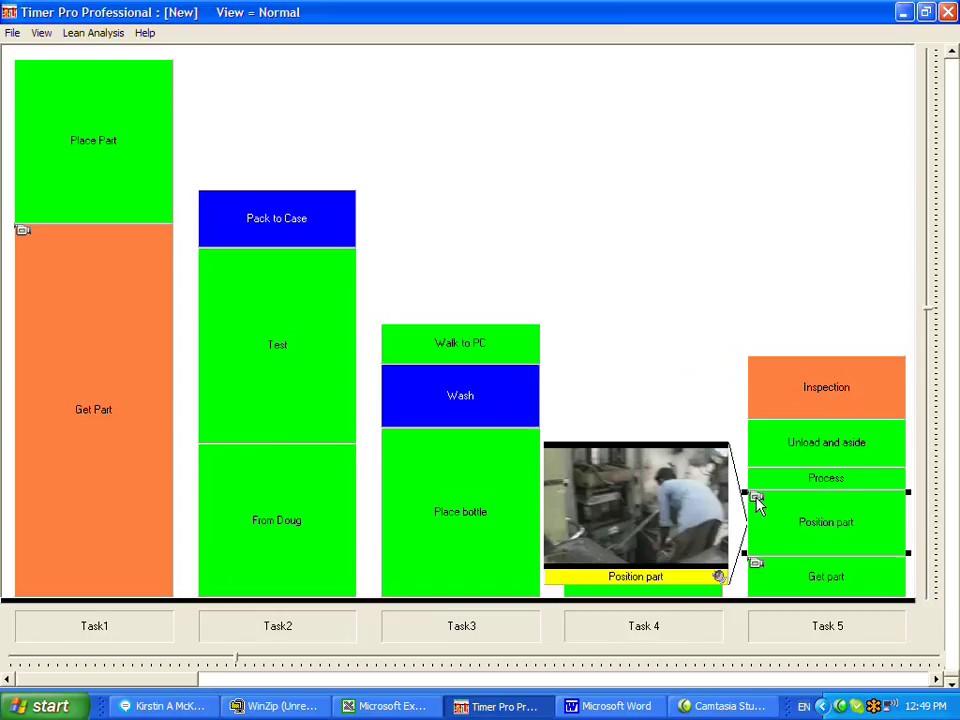
mouse_move(782, 524)
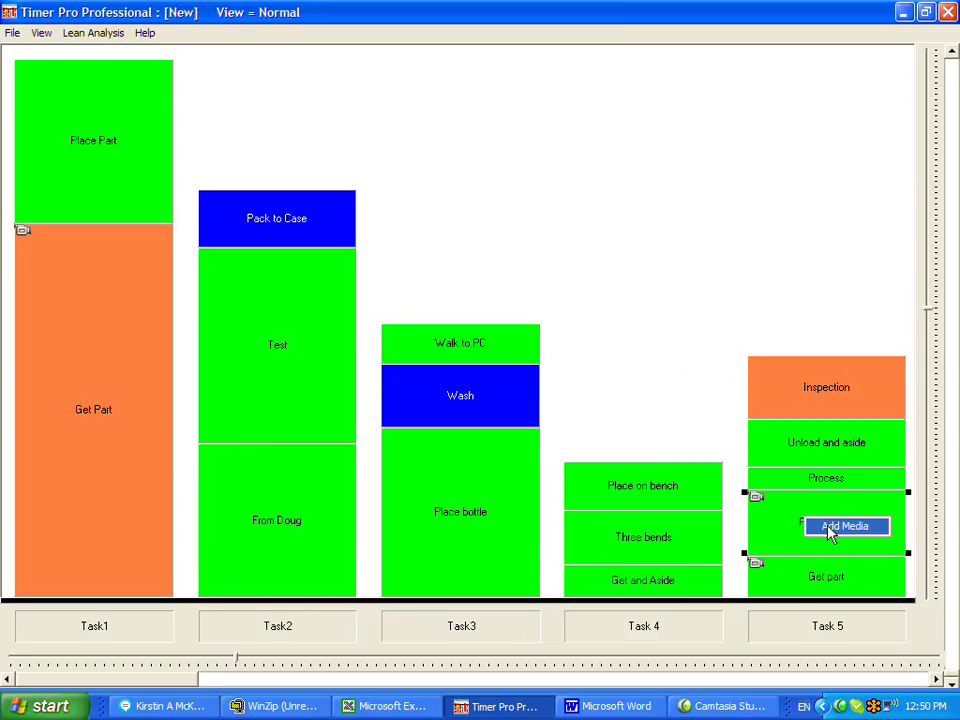
Step: Choose Document as the media type and browse into the Documentation folder of spec sheets
left_click(846, 526)
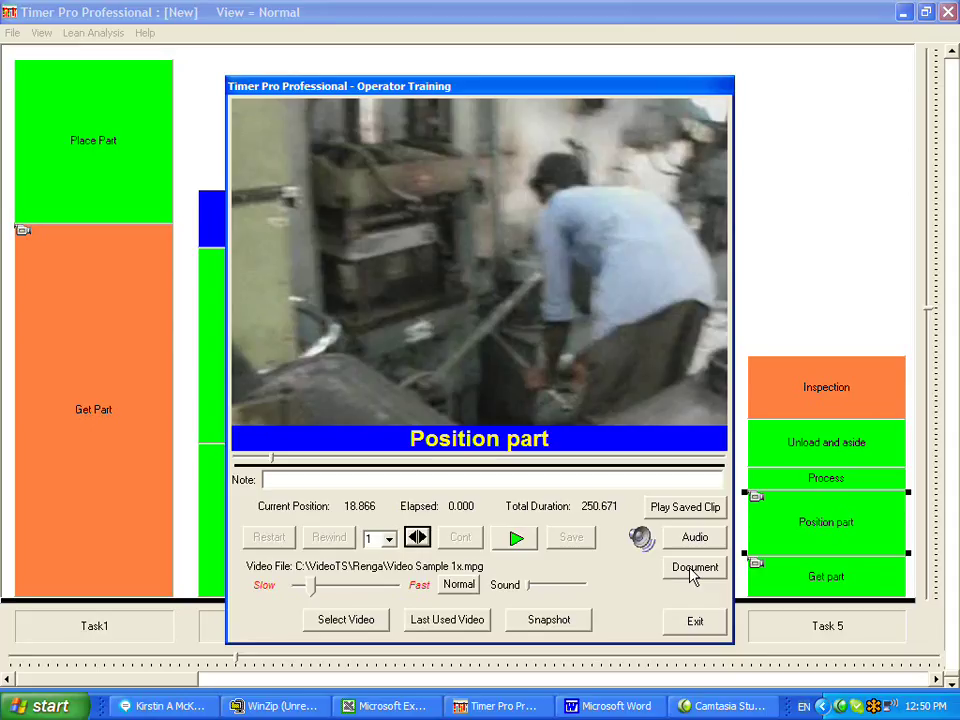
left_click(694, 568)
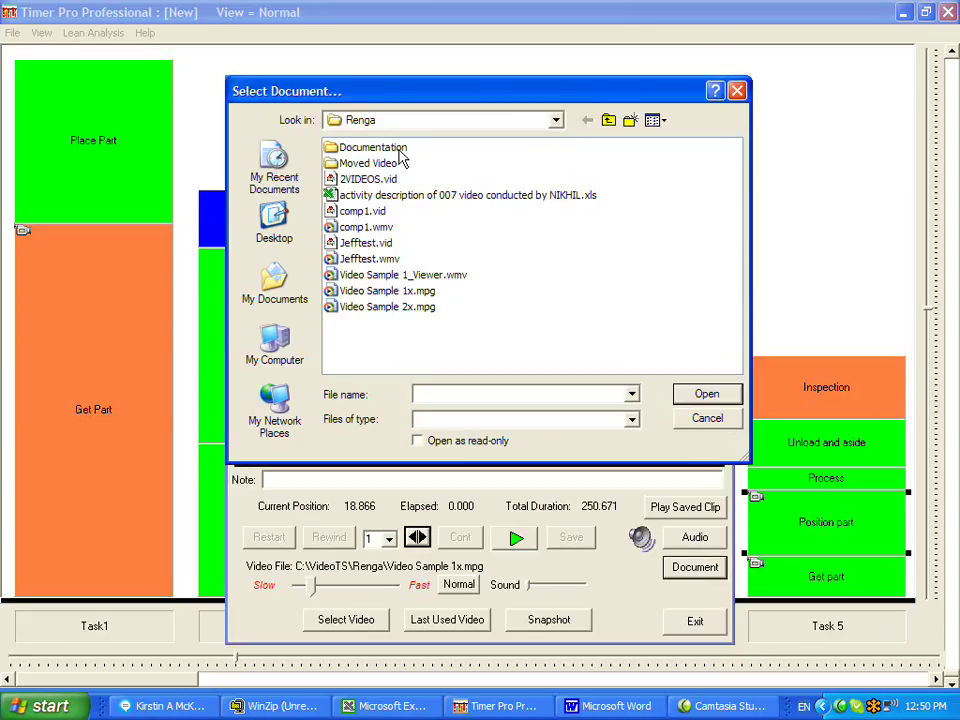
double_click(372, 148)
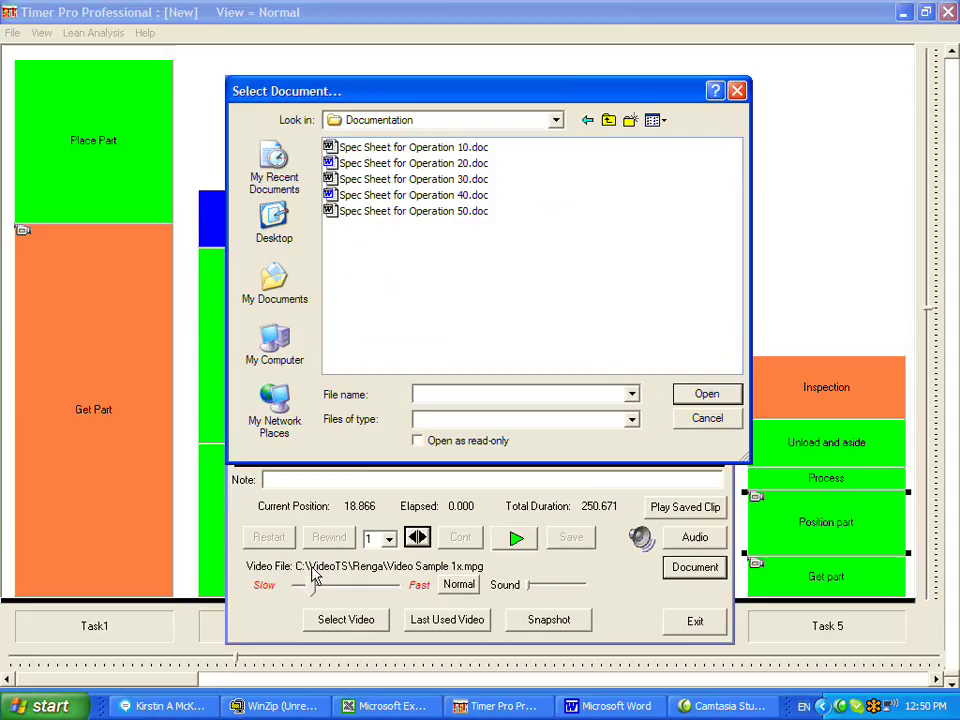
mouse_move(400, 218)
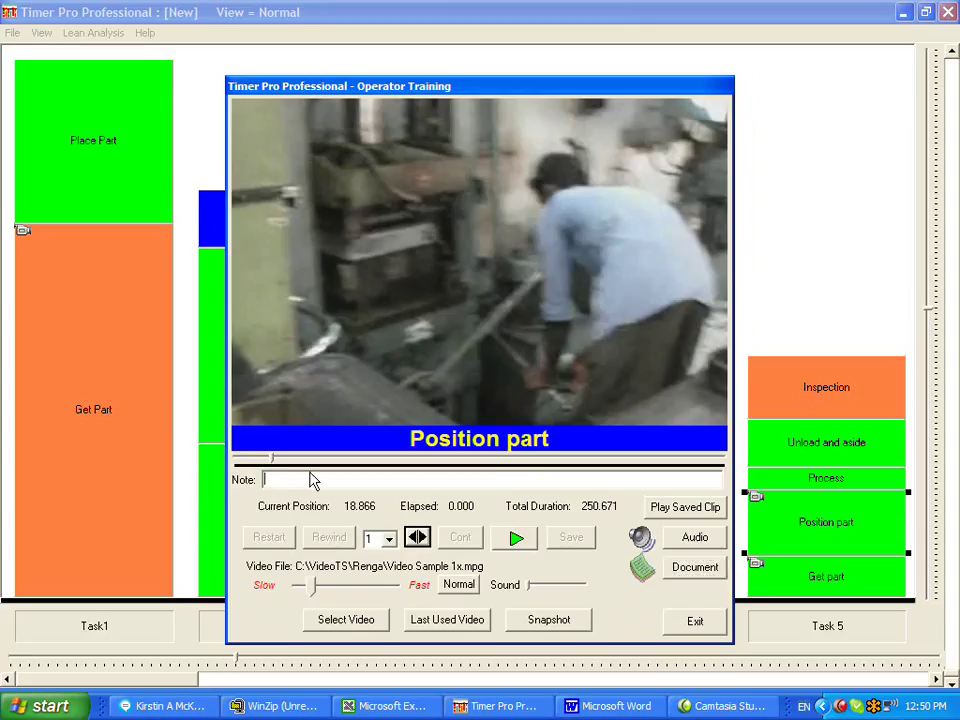
Step: Enter the note 'Be sure the area is clear', then view the attached Operation 50 spec sheet
type("Be")
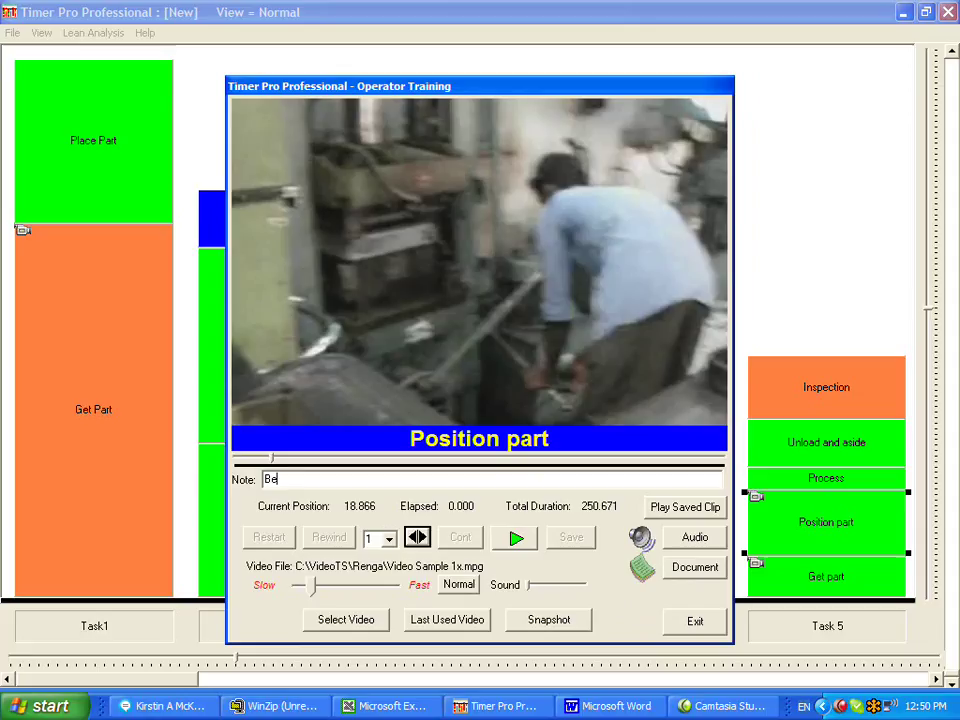
type("sure the")
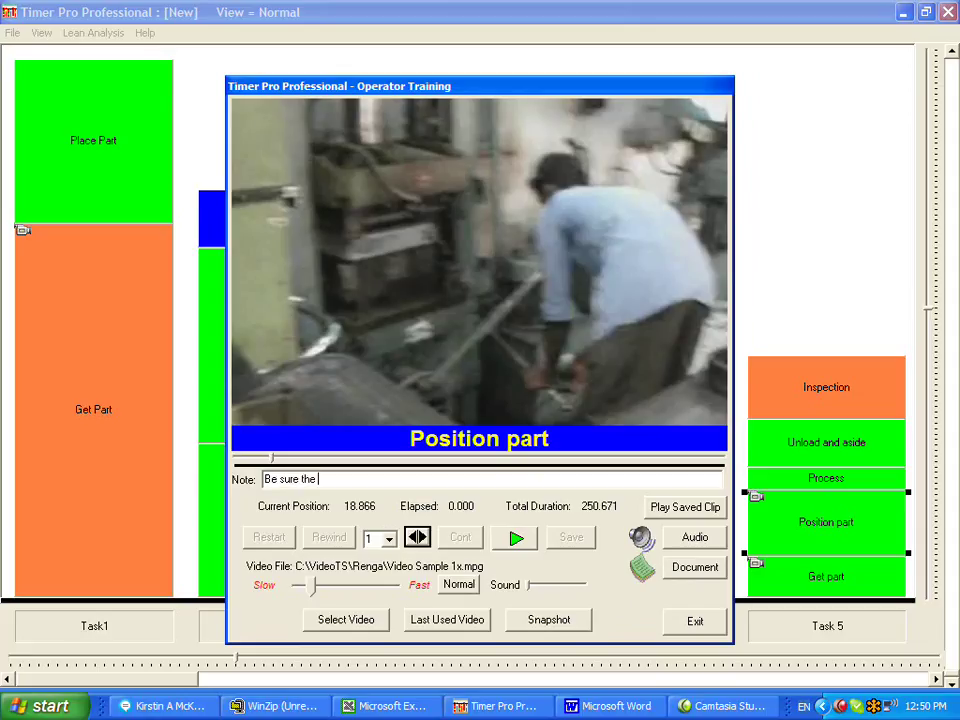
type("area is c")
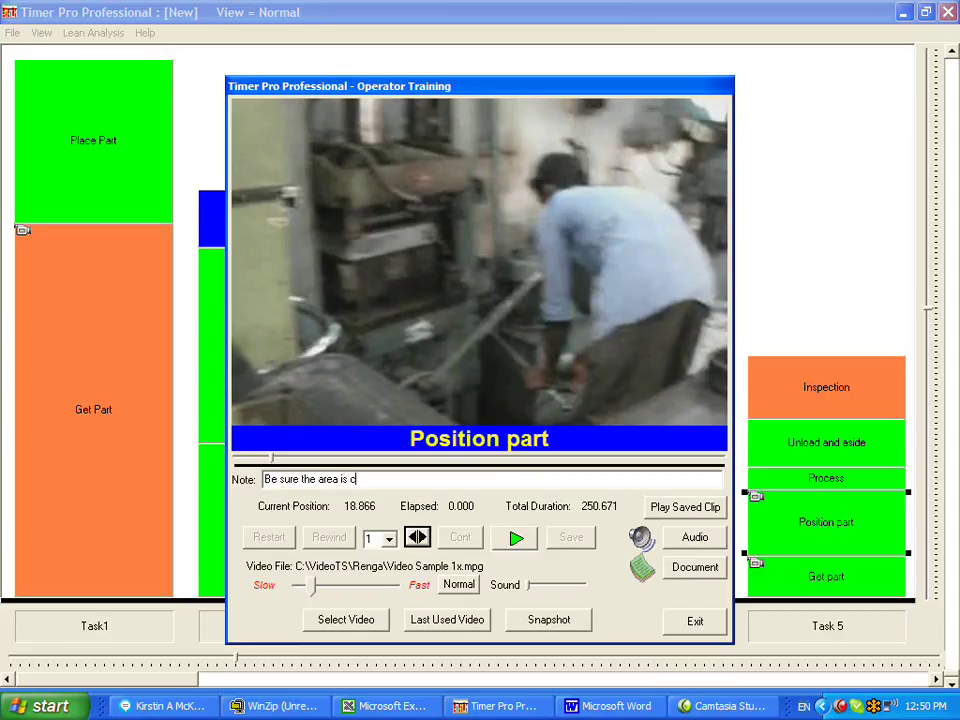
type("lear")
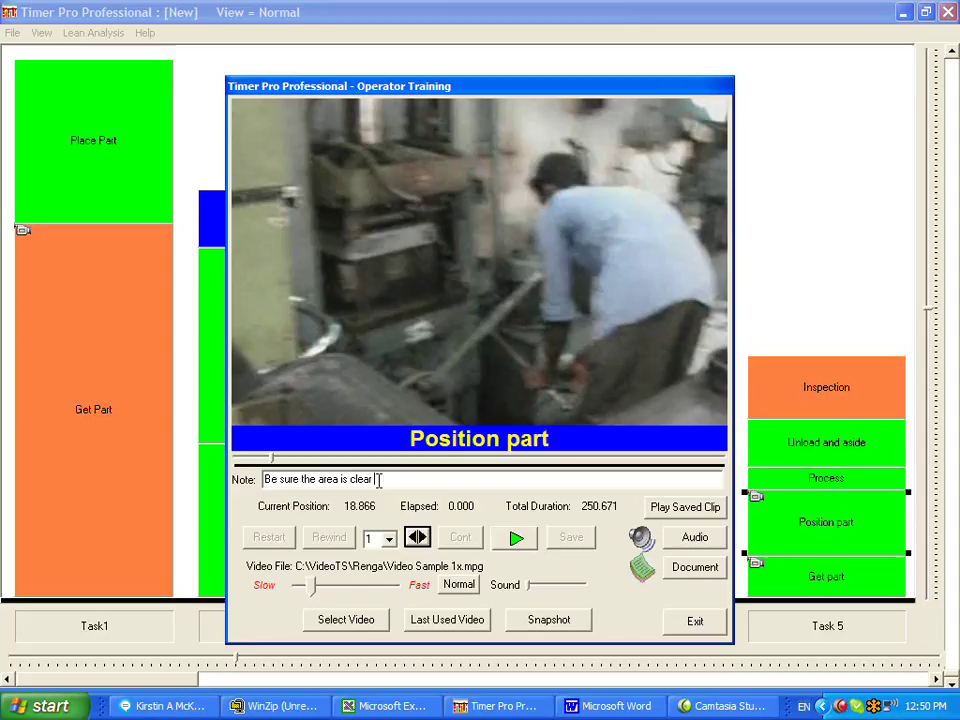
left_click(694, 620)
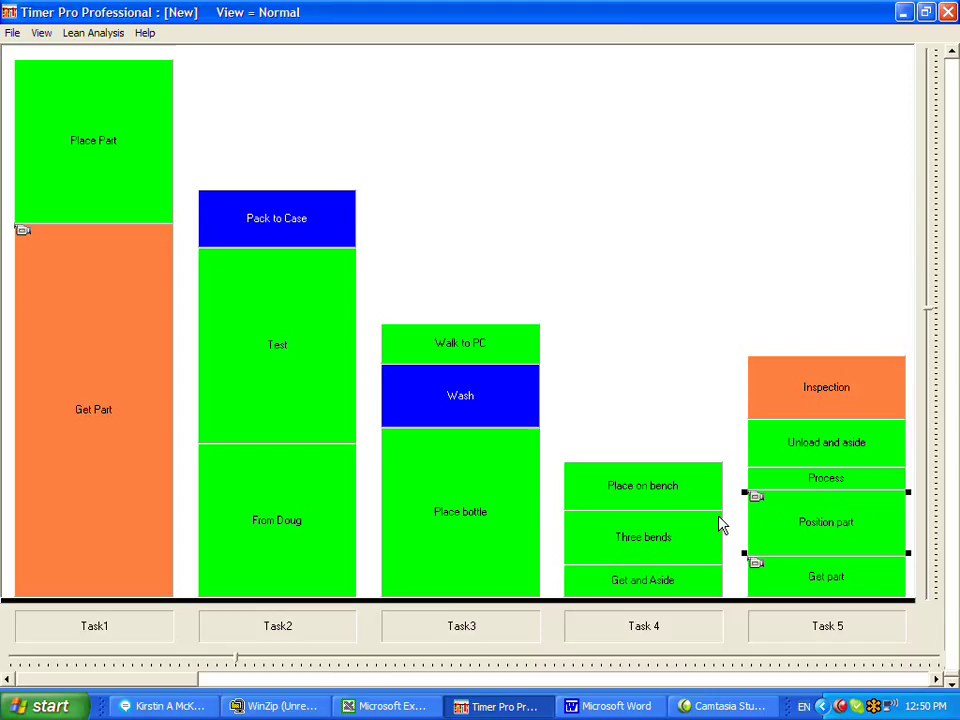
left_click(756, 496)
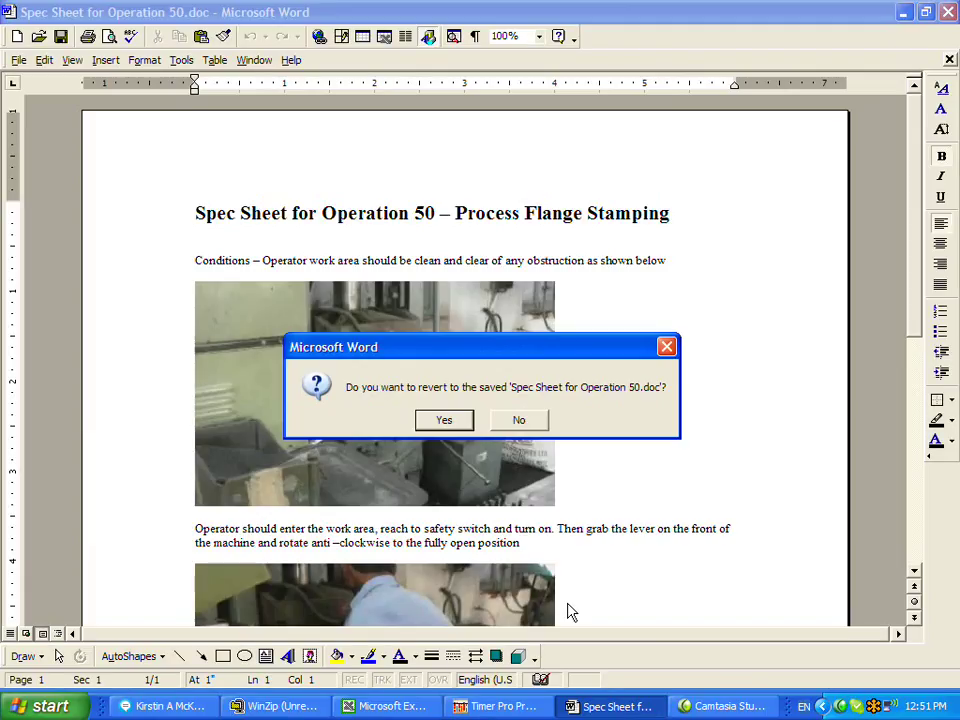
Step: Dismiss the revert-to-saved prompt and scroll through the Operation 50 spec sheet
left_click(444, 420)
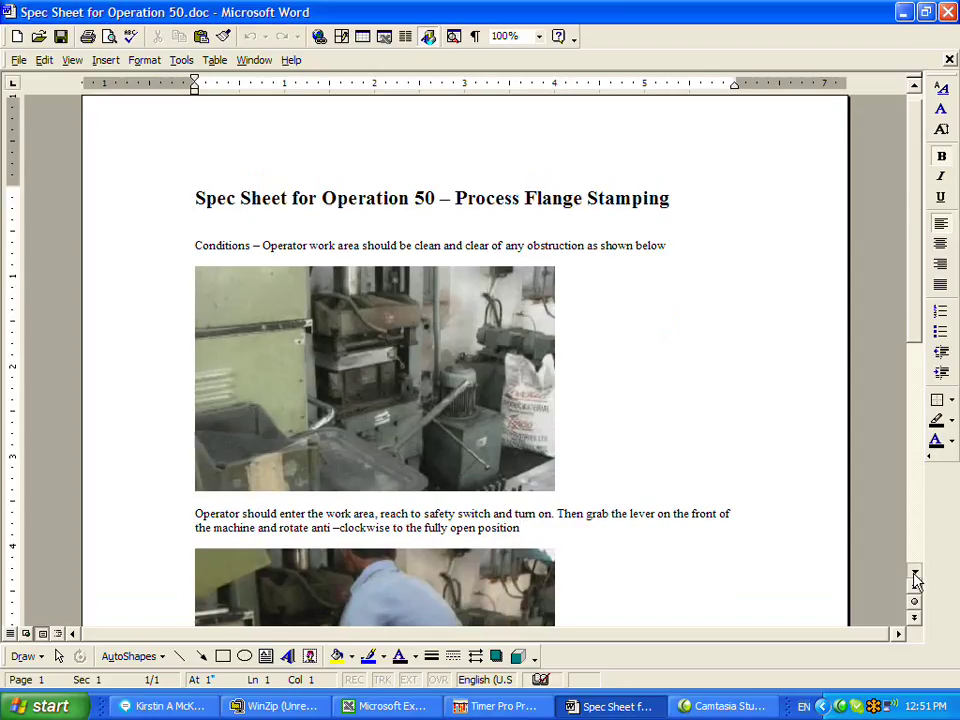
scroll("down", 3)
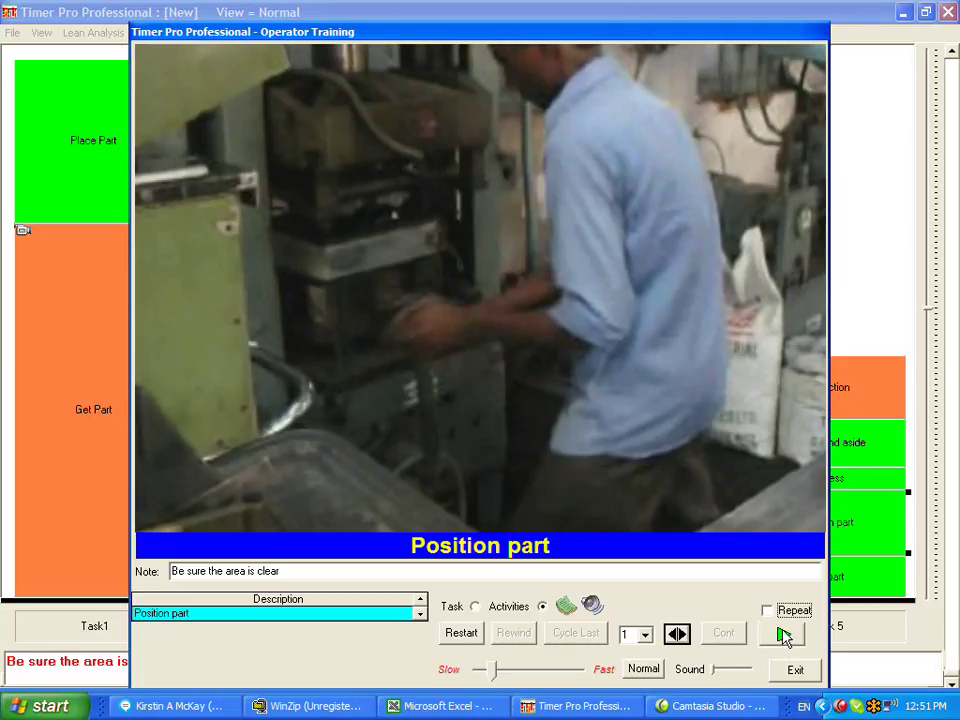
Step: Turn on Repeat so the Position part clip replays continuously
left_click(780, 632)
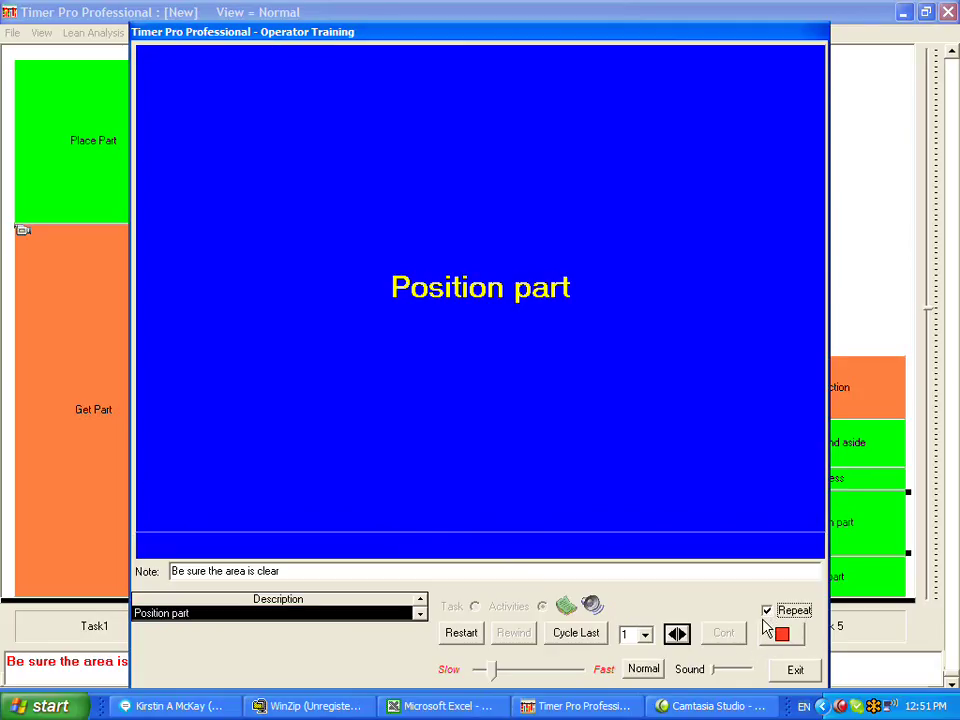